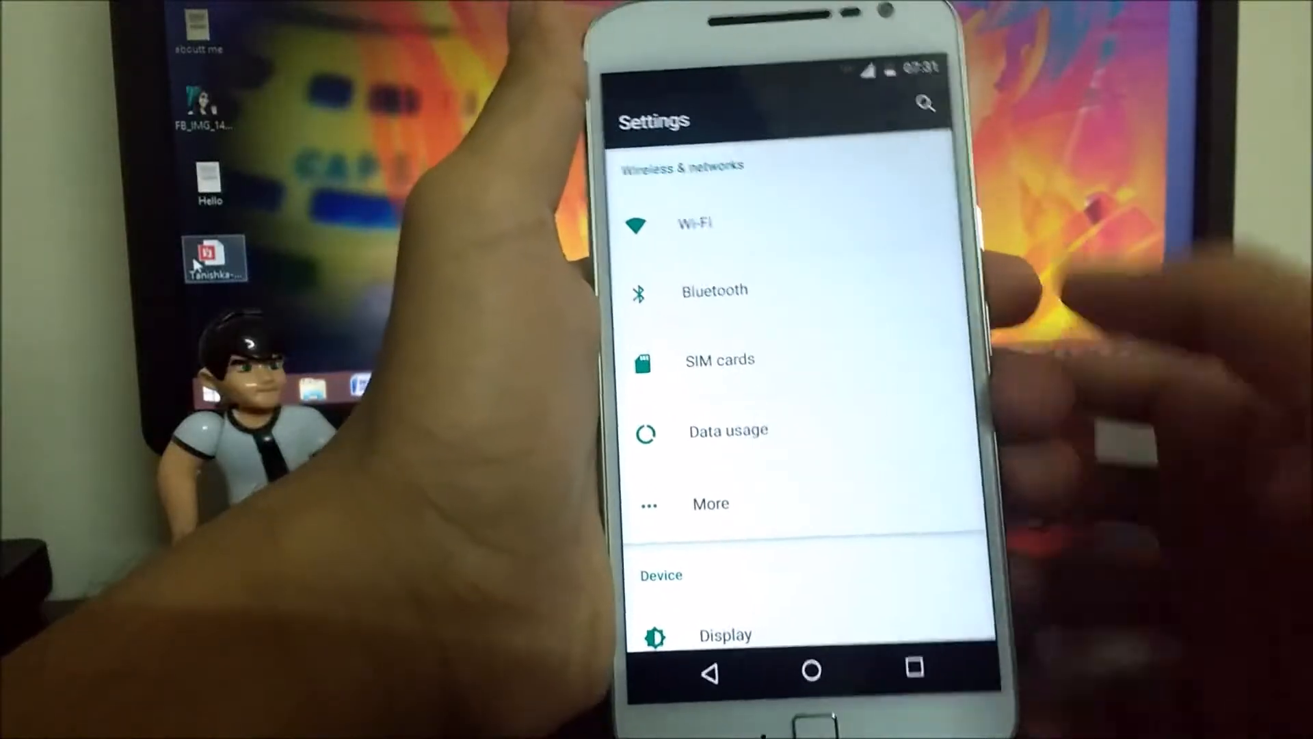
Step: Open Fingerprint under Security settings to reach the Confirm your pattern screen
scroll("up", 3)
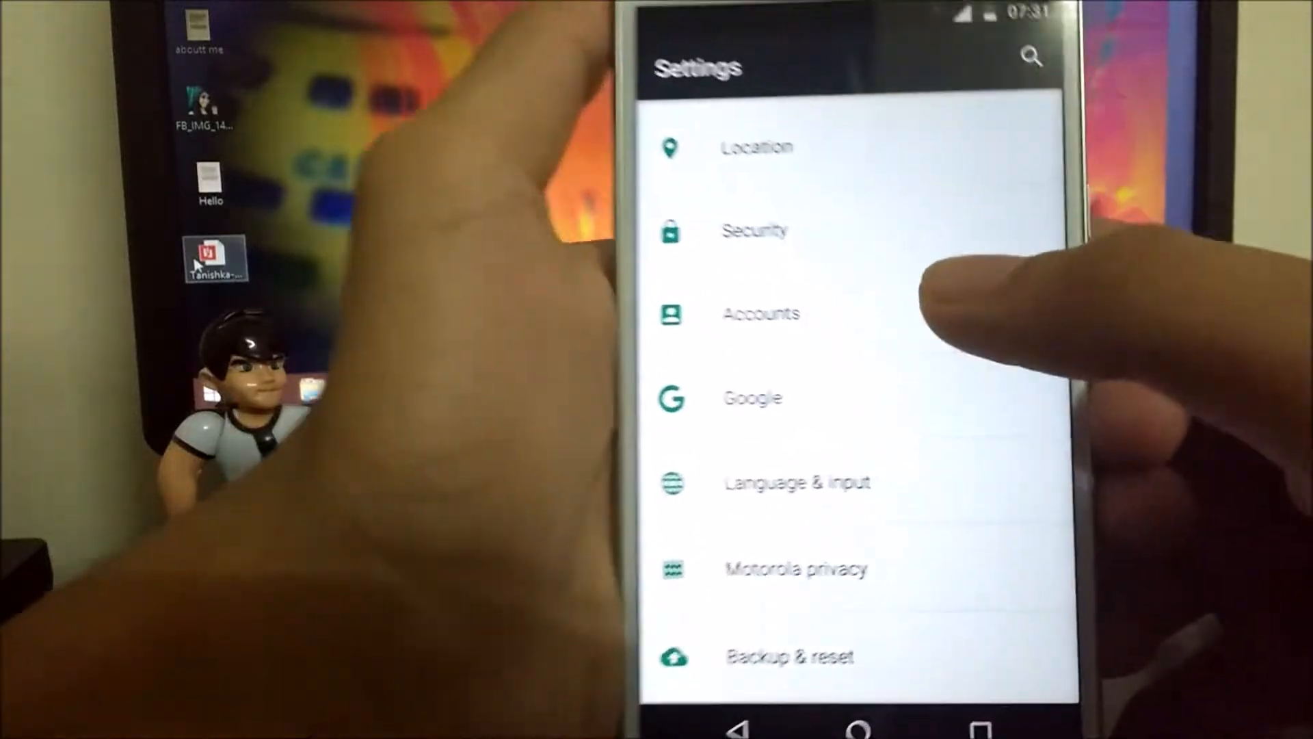
left_click(754, 232)
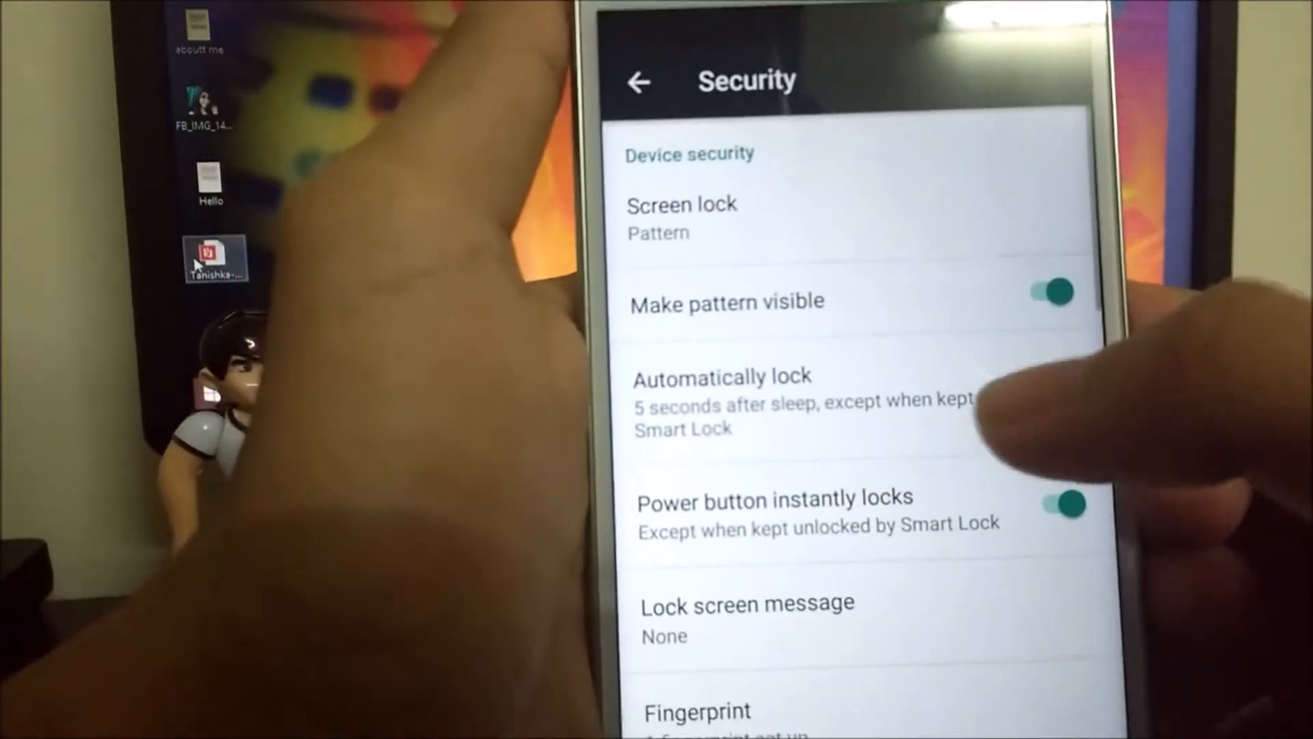
scroll("down", 3)
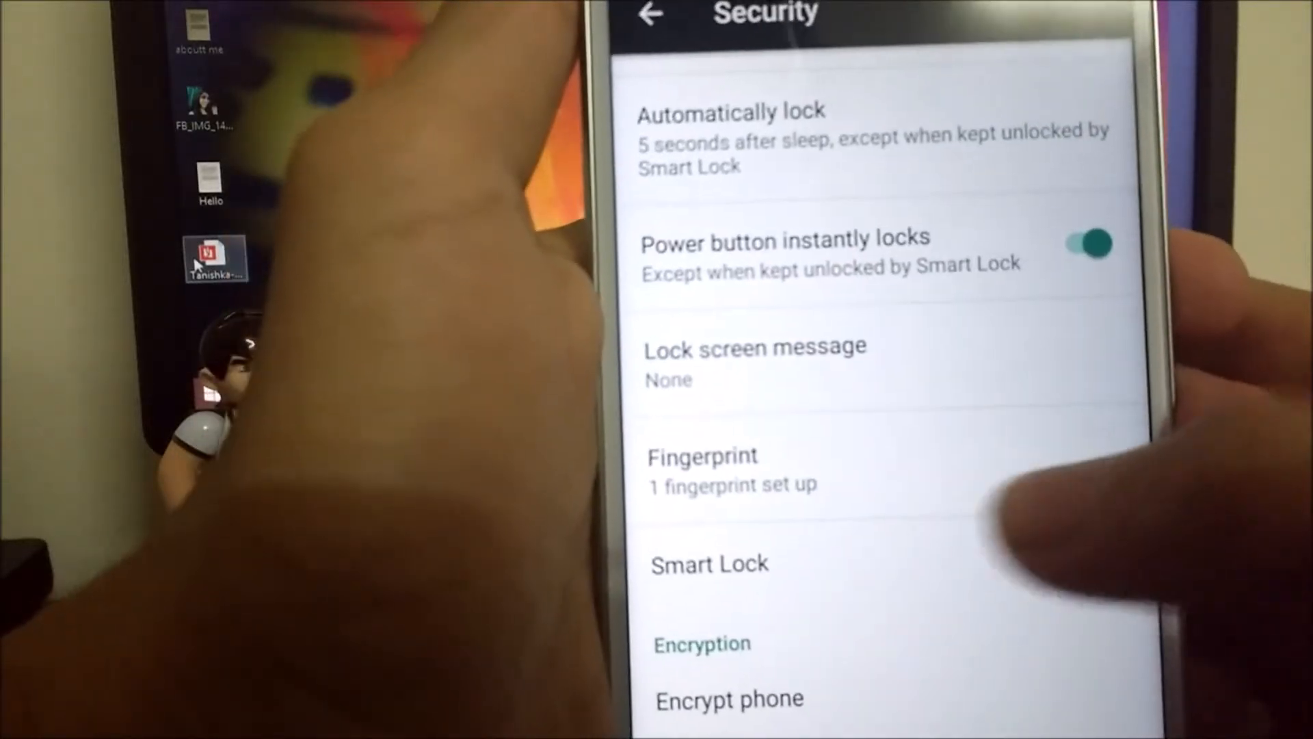
left_click(702, 469)
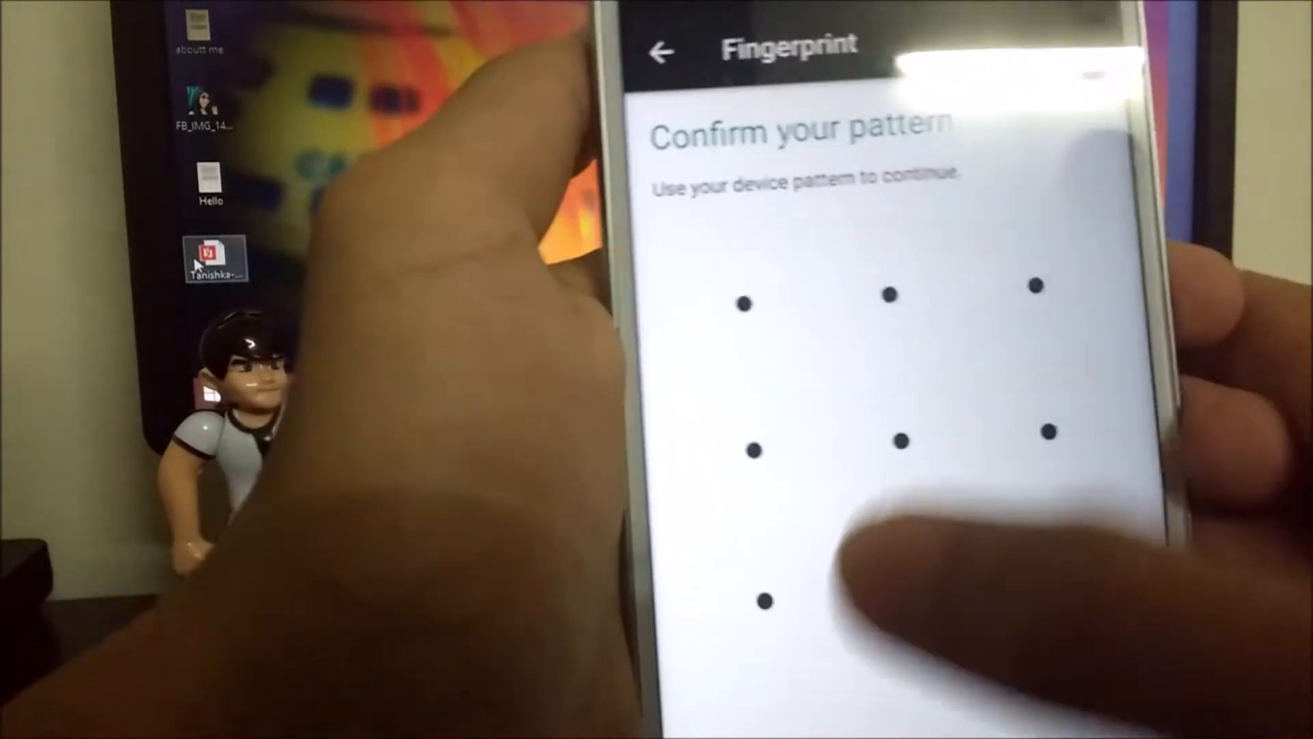